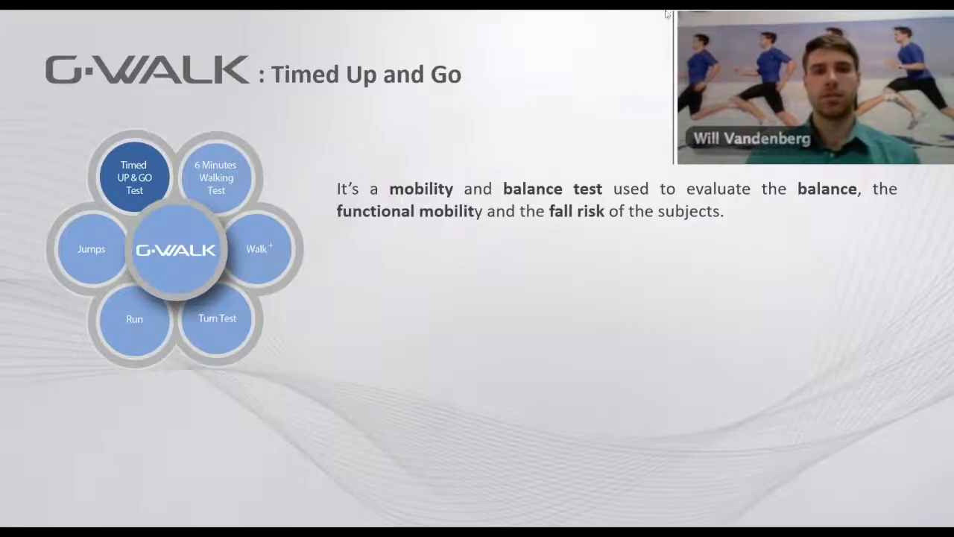
{"action": "mouse_move", "coordinate": [191, 113]}
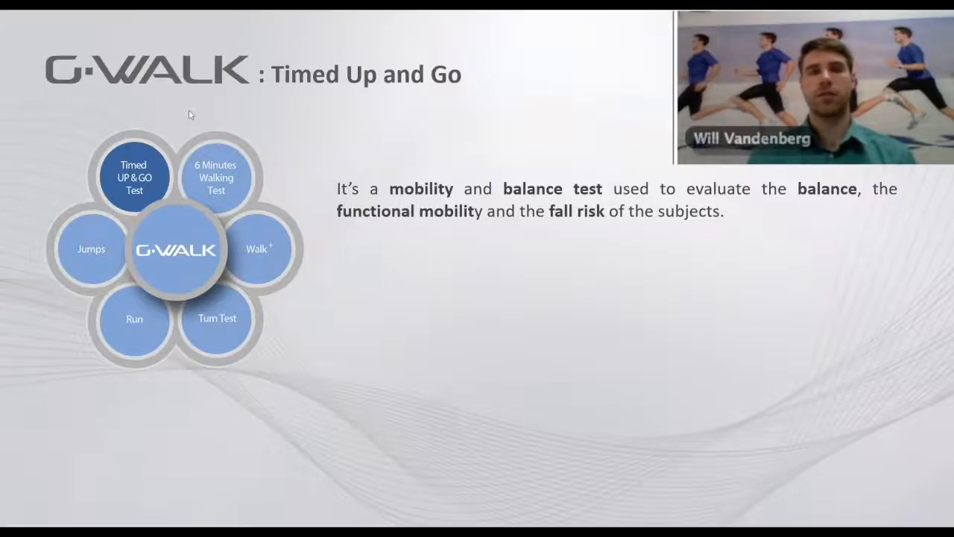
{"action": "mouse_move", "coordinate": [495, 217]}
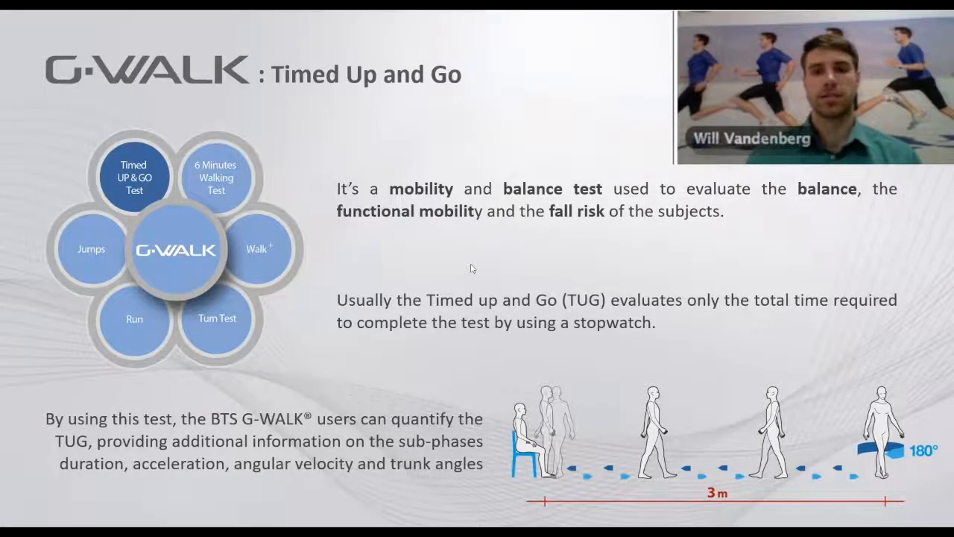
{"action": "mouse_move", "coordinate": [547, 372]}
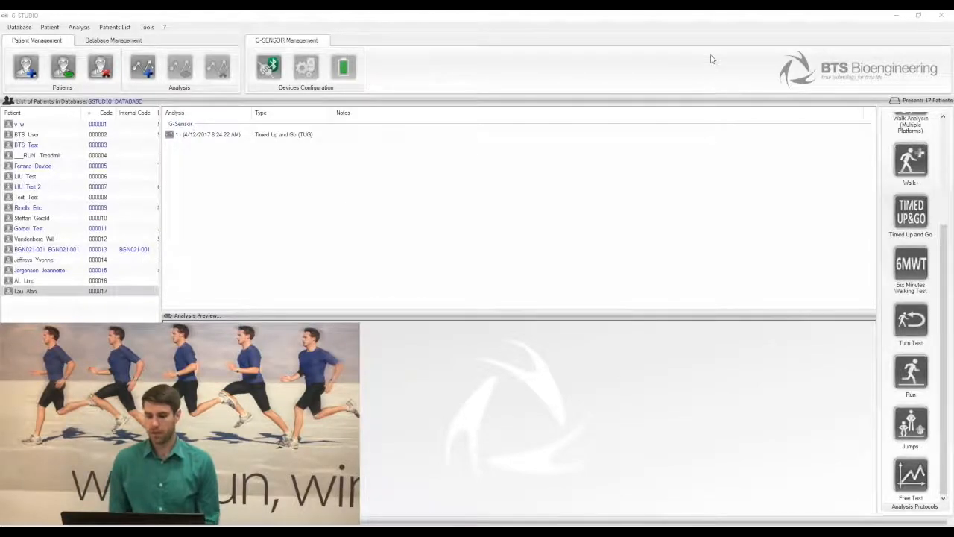
{"action": "mouse_move", "coordinate": [921, 80]}
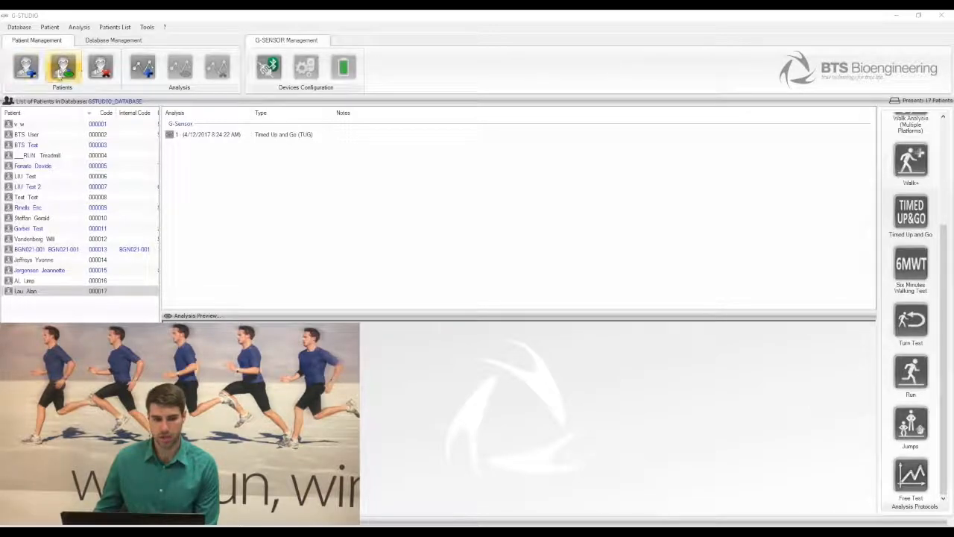
{"action": "left_click", "coordinate": [98, 68]}
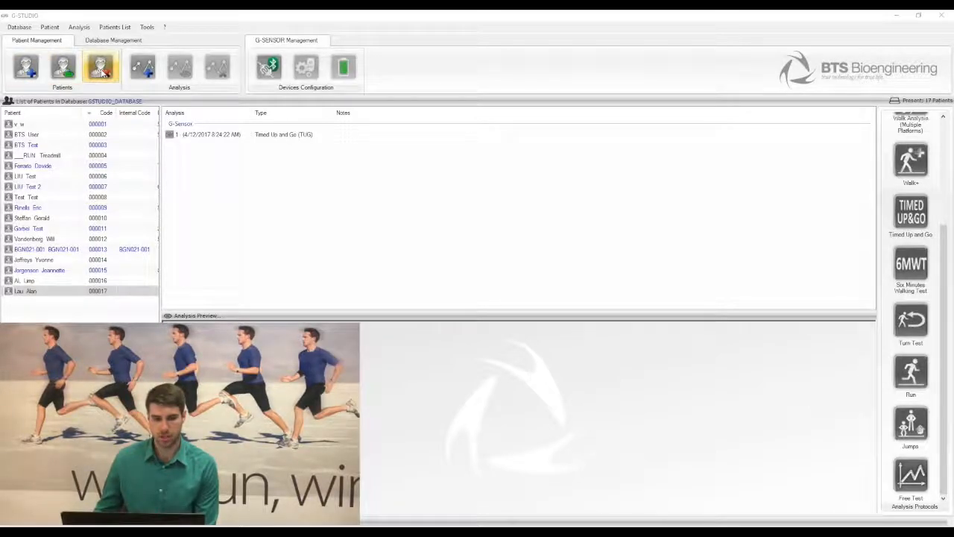
{"action": "left_click", "coordinate": [141, 66]}
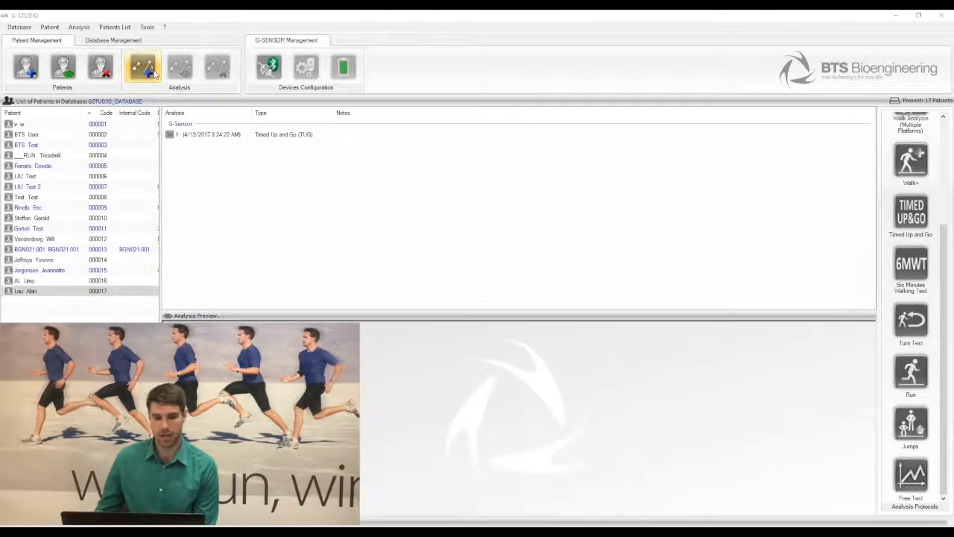
{"action": "left_click", "coordinate": [268, 67]}
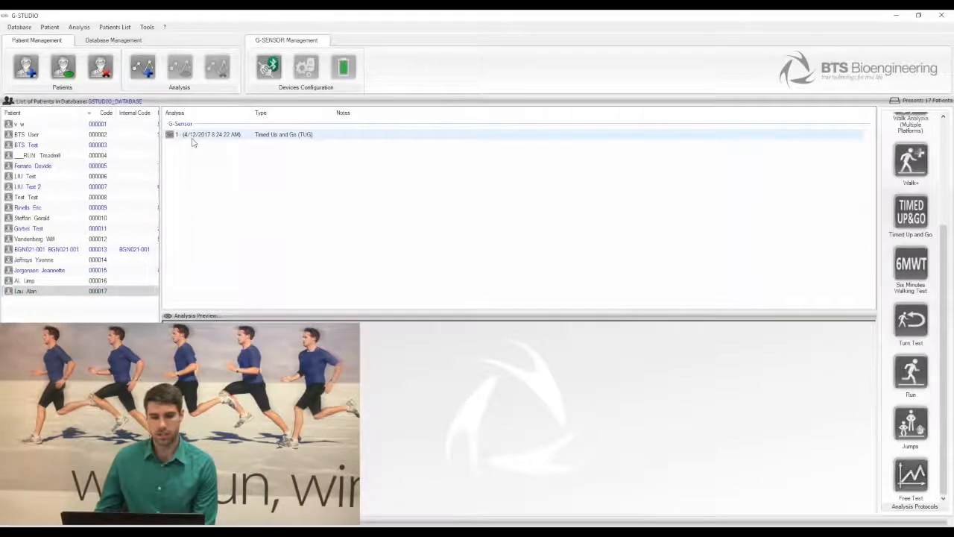
{"action": "left_click", "coordinate": [27, 145]}
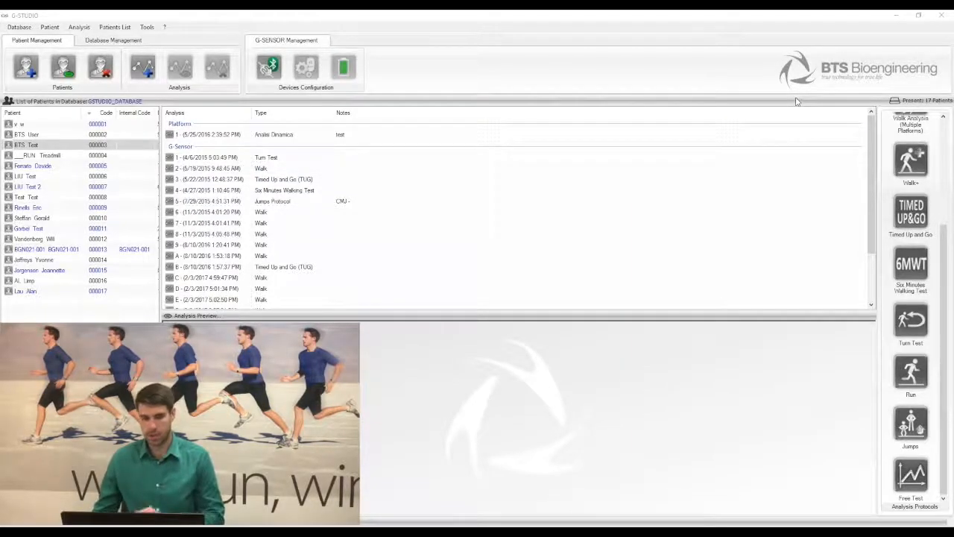
{"action": "mouse_move", "coordinate": [786, 152]}
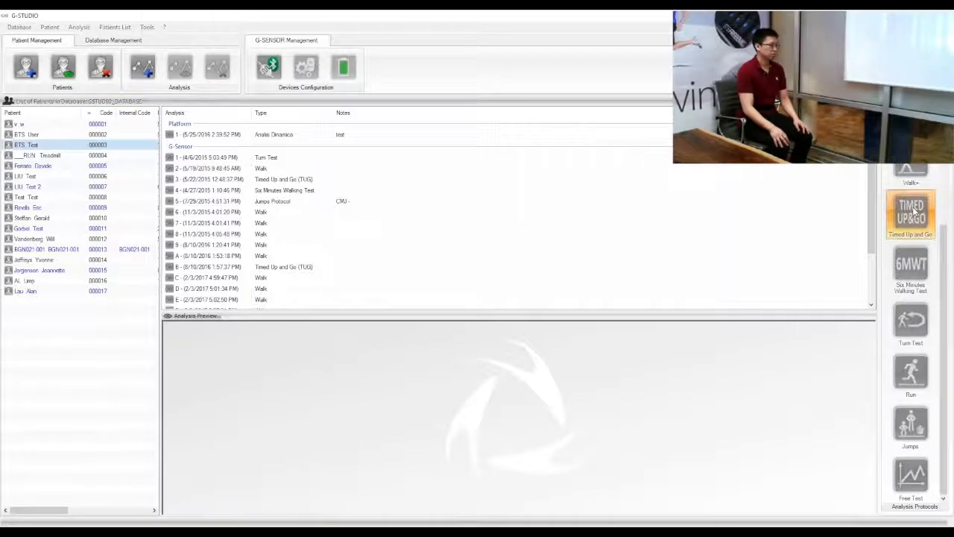
Step: Start the Timed Up&Go protocol, record the subject's trial, and stop it when they sit back down
{"action": "left_click", "coordinate": [909, 211]}
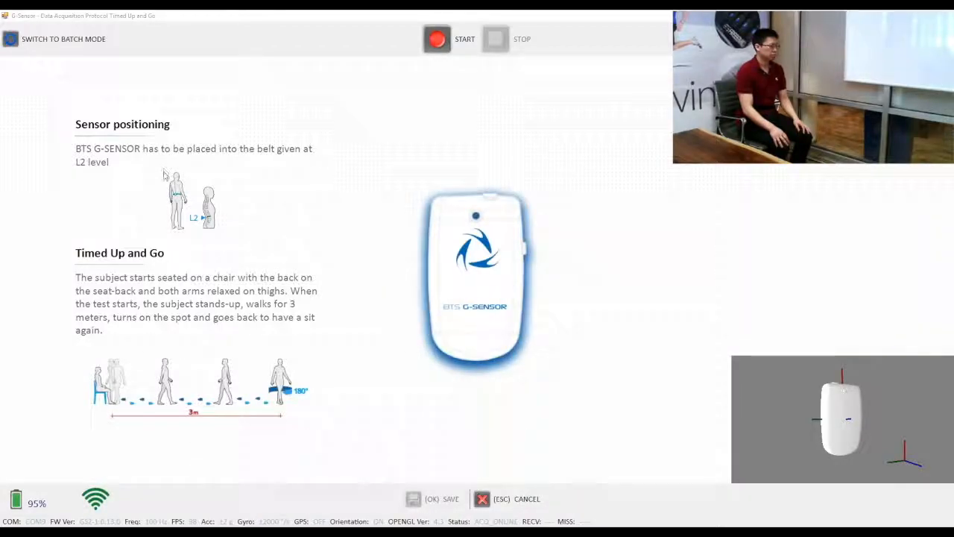
{"action": "mouse_move", "coordinate": [389, 152]}
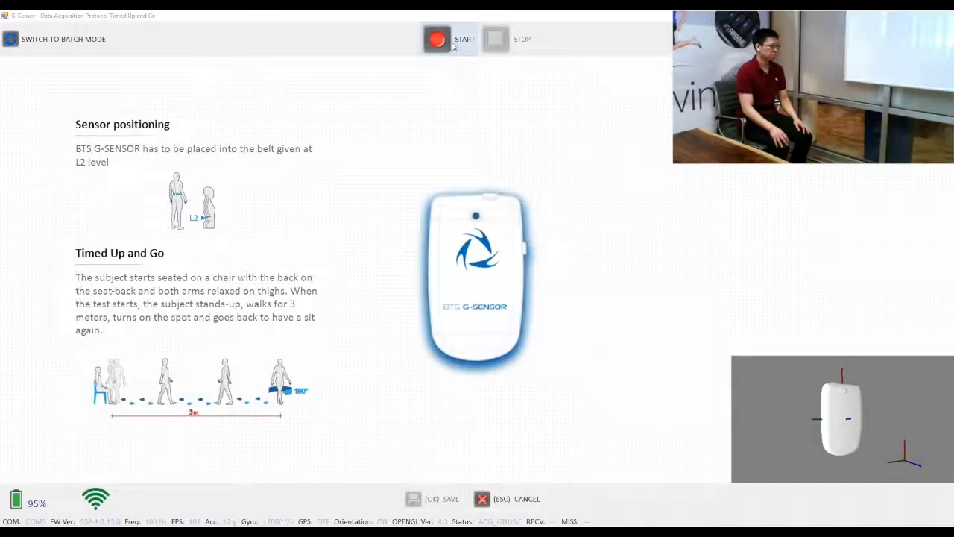
{"action": "left_click", "coordinate": [435, 39]}
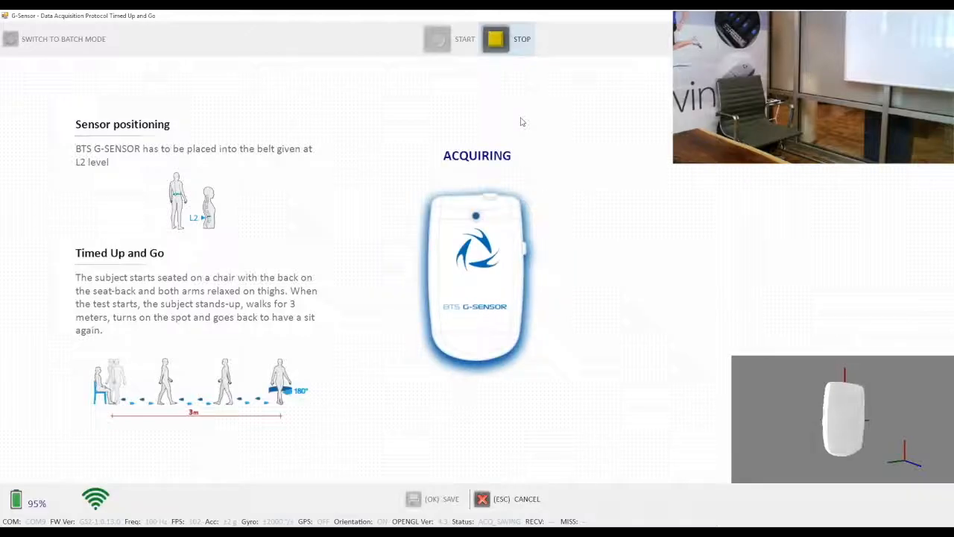
{"action": "mouse_move", "coordinate": [513, 114]}
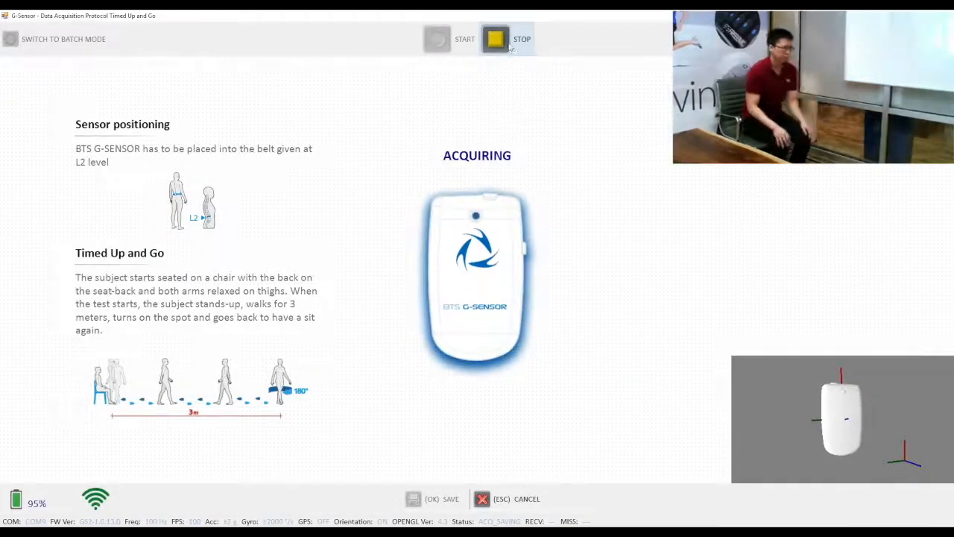
{"action": "left_click", "coordinate": [495, 39]}
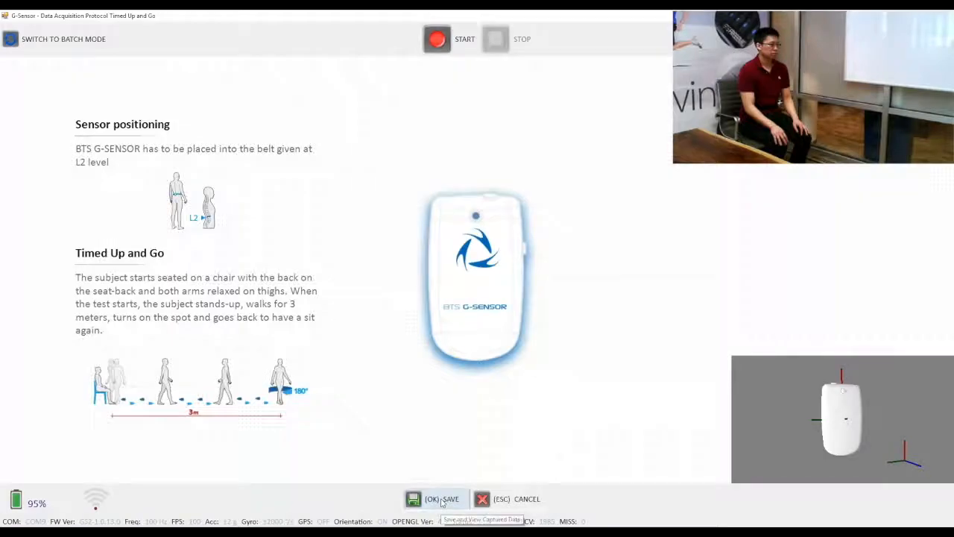
Step: Save the trial to generate its Timed Up and Go report with a 12.0 s analysis duration
{"action": "left_click", "coordinate": [432, 498]}
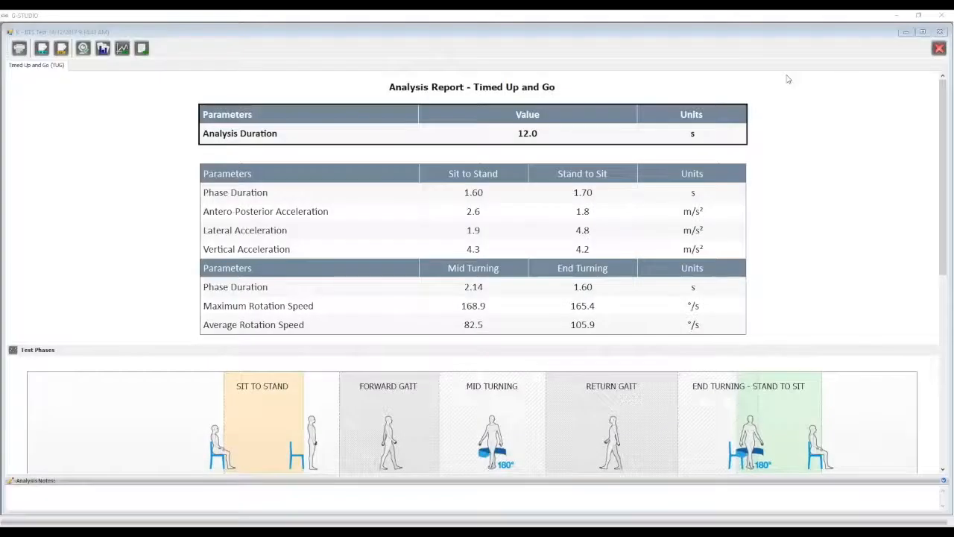
{"action": "mouse_move", "coordinate": [828, 152]}
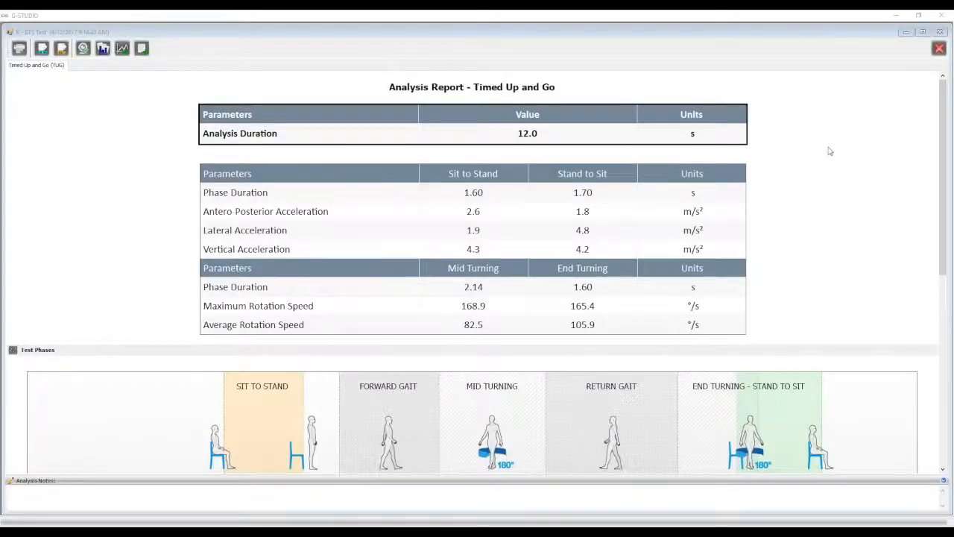
{"action": "mouse_move", "coordinate": [778, 45]}
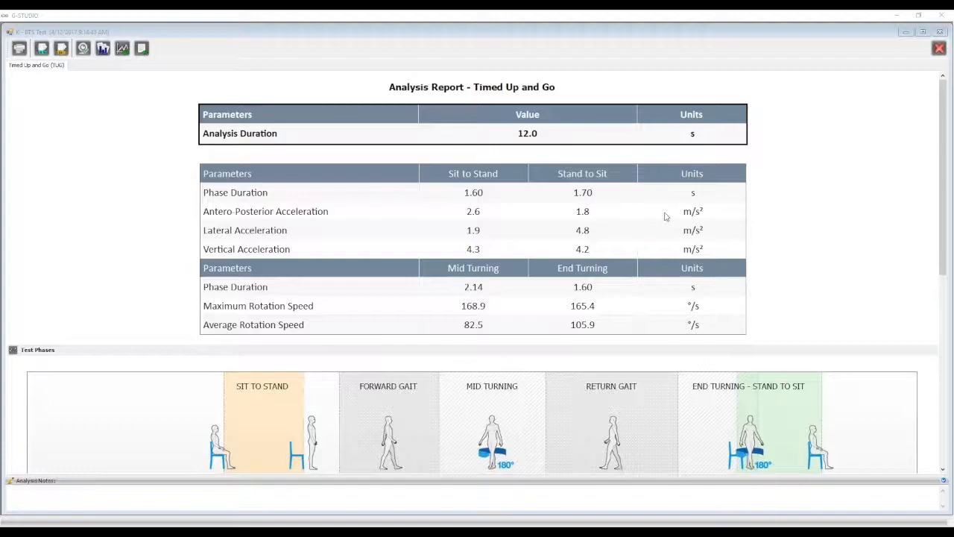
{"action": "mouse_move", "coordinate": [647, 193]}
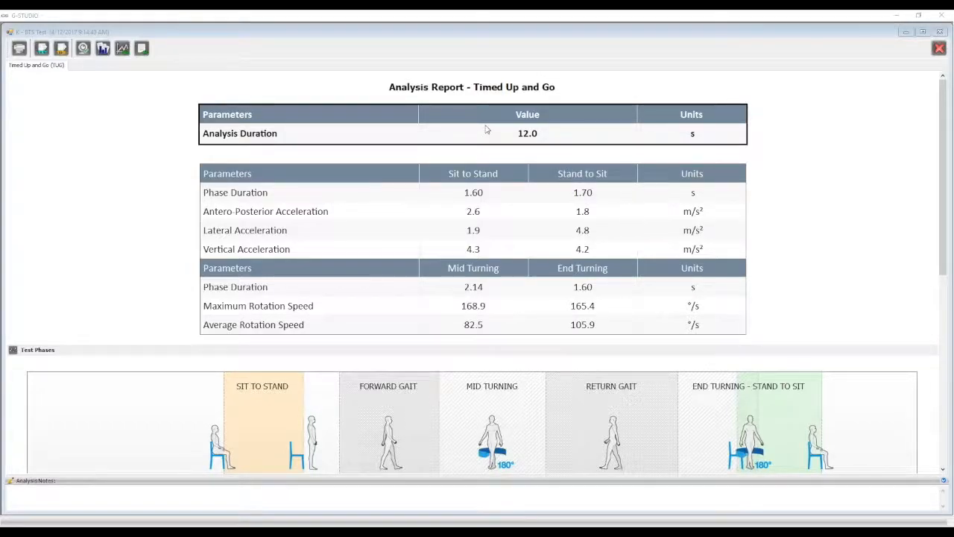
{"action": "mouse_move", "coordinate": [520, 132]}
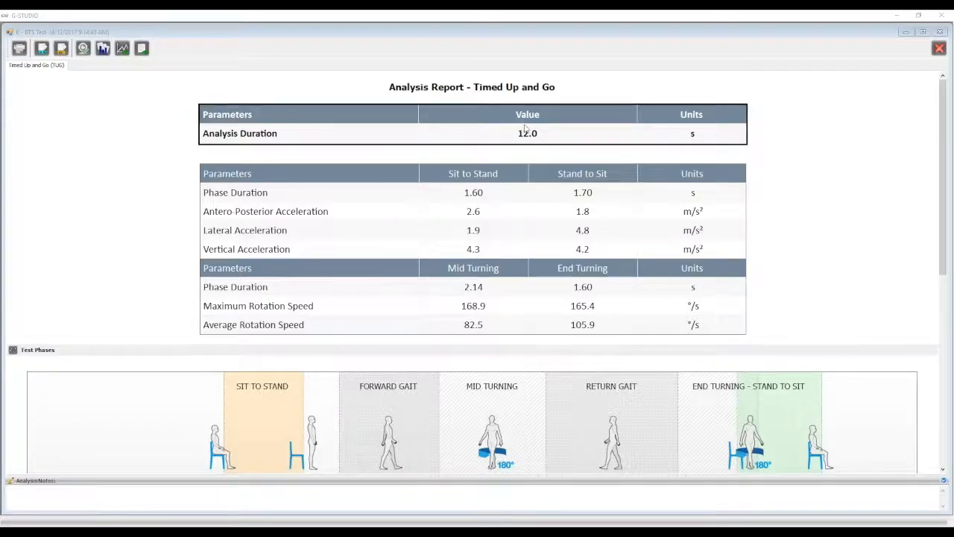
{"action": "mouse_move", "coordinate": [528, 122]}
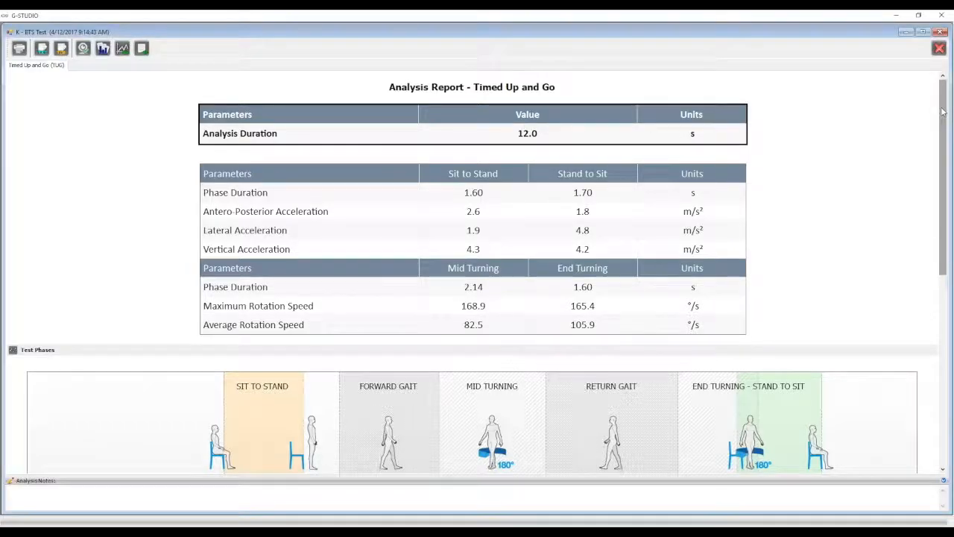
Step: Scroll the report to the Test Phases timeline showing 1.60 s sit-to-stand, 1.99 s forward gait, 11.99 s exam duration
{"action": "scroll", "scroll_direction": "down", "scroll_amount": 3}
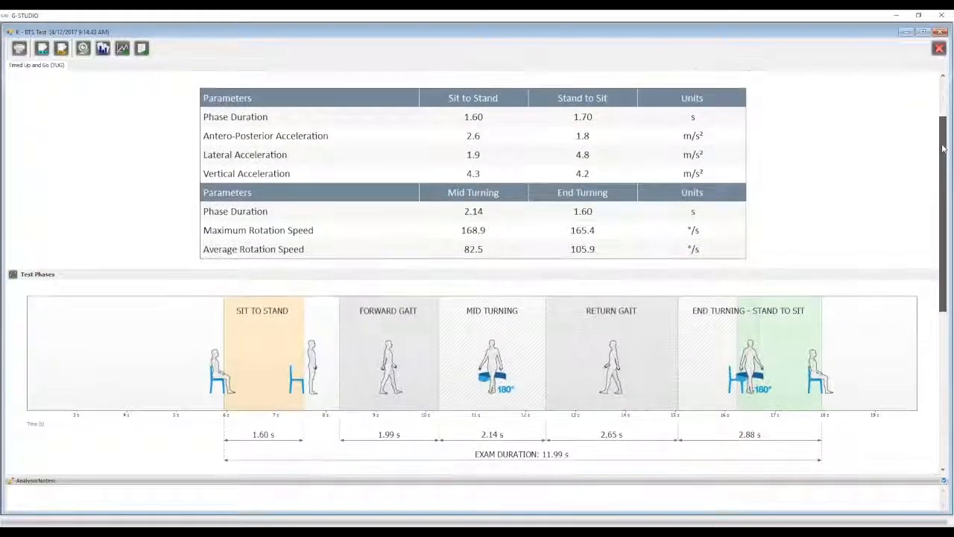
{"action": "scroll", "scroll_direction": "down", "scroll_amount": 3}
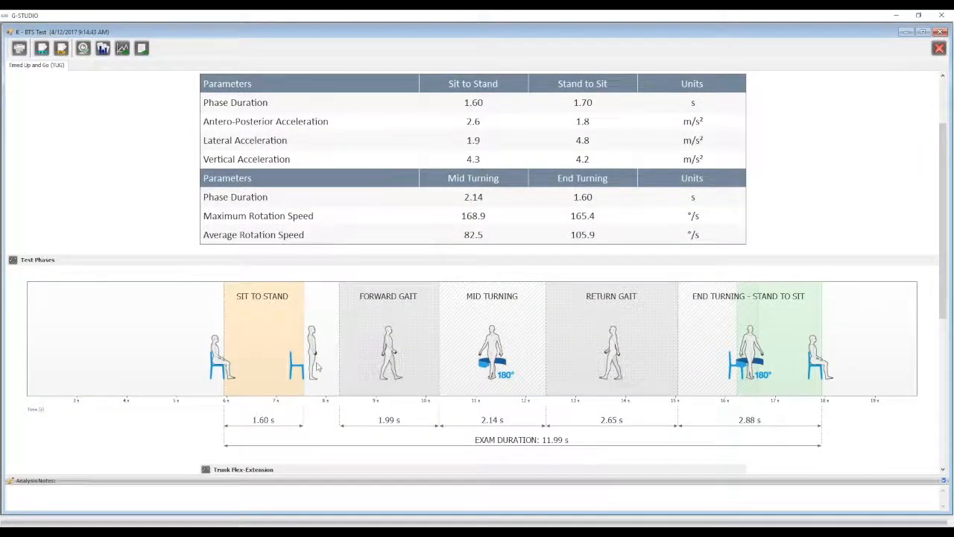
{"action": "mouse_move", "coordinate": [721, 203]}
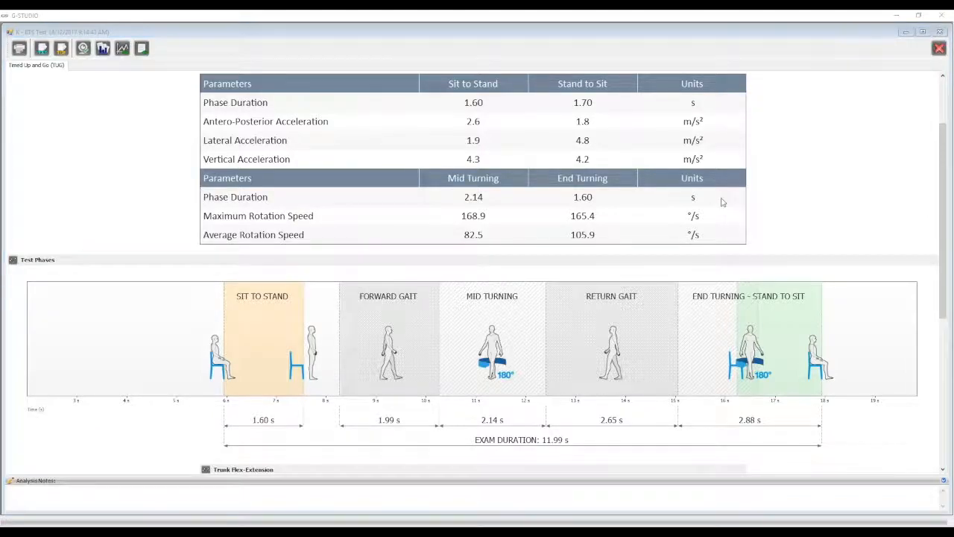
{"action": "mouse_move", "coordinate": [739, 313]}
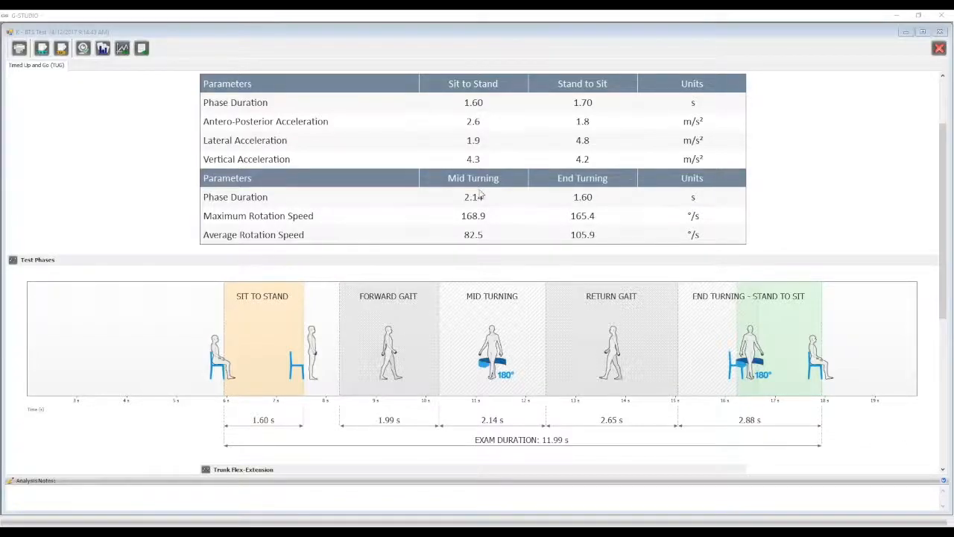
{"action": "mouse_move", "coordinate": [479, 207]}
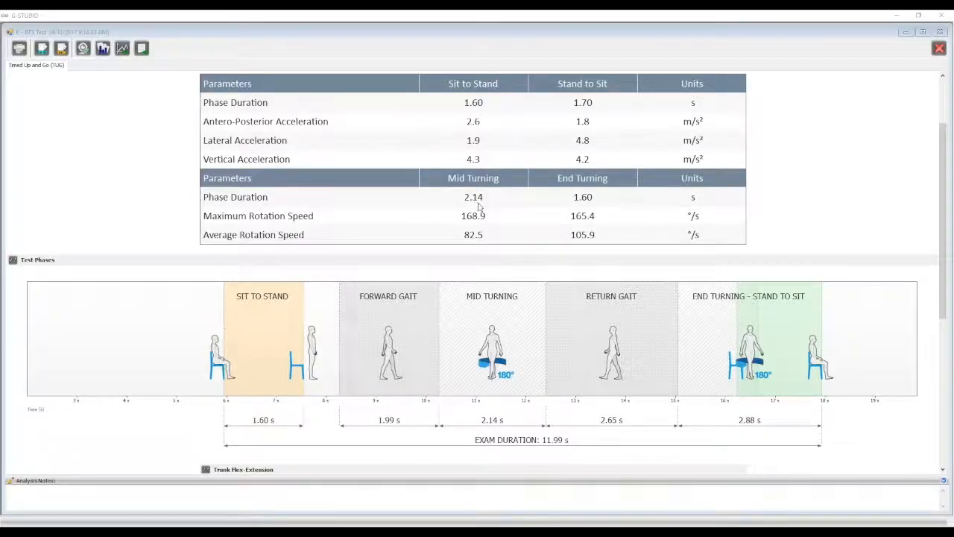
{"action": "mouse_move", "coordinate": [474, 192]}
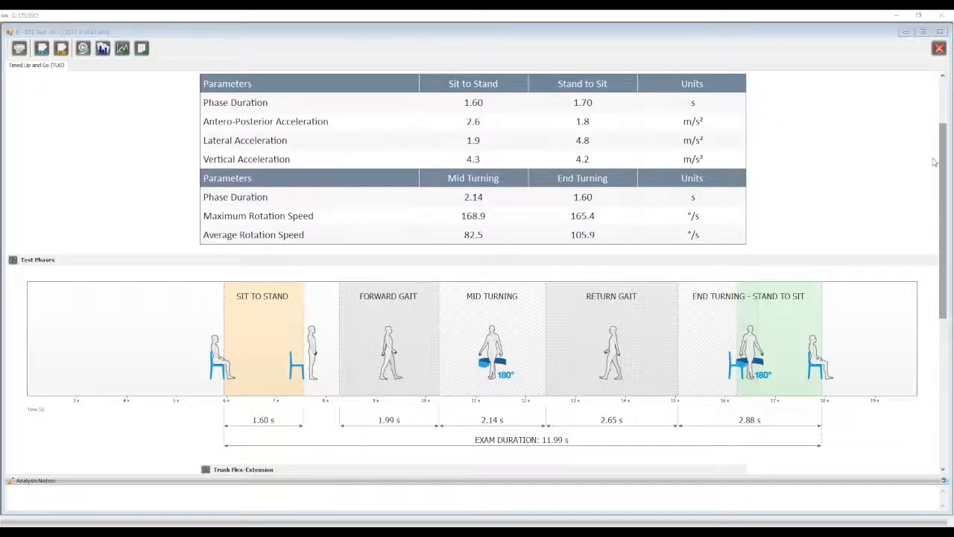
Step: Scroll to the Trunk Flex-Extension section with 25.8° sit-to-stand and 32.3° stand-to-sit peaks and angle curves
{"action": "scroll", "scroll_direction": "down", "scroll_amount": 3}
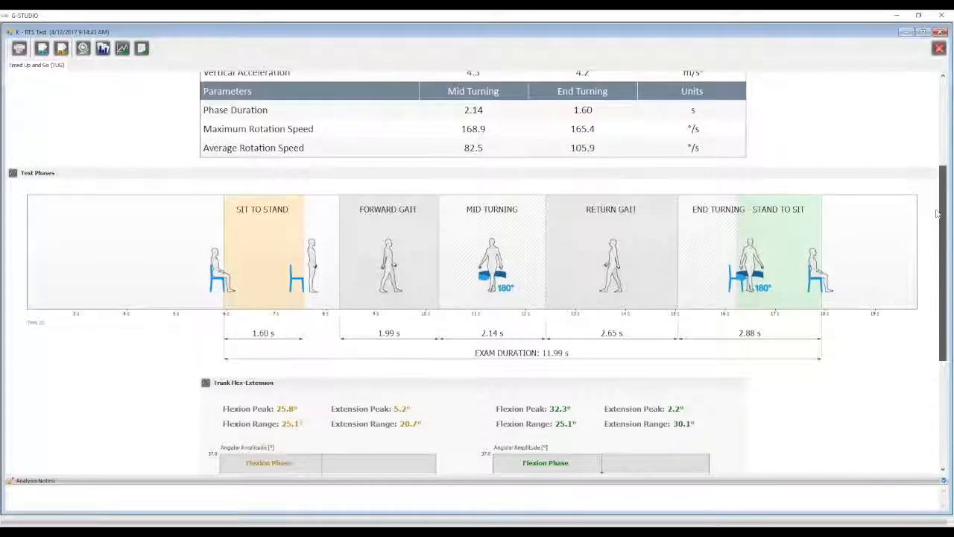
{"action": "scroll", "scroll_direction": "down", "scroll_amount": 3}
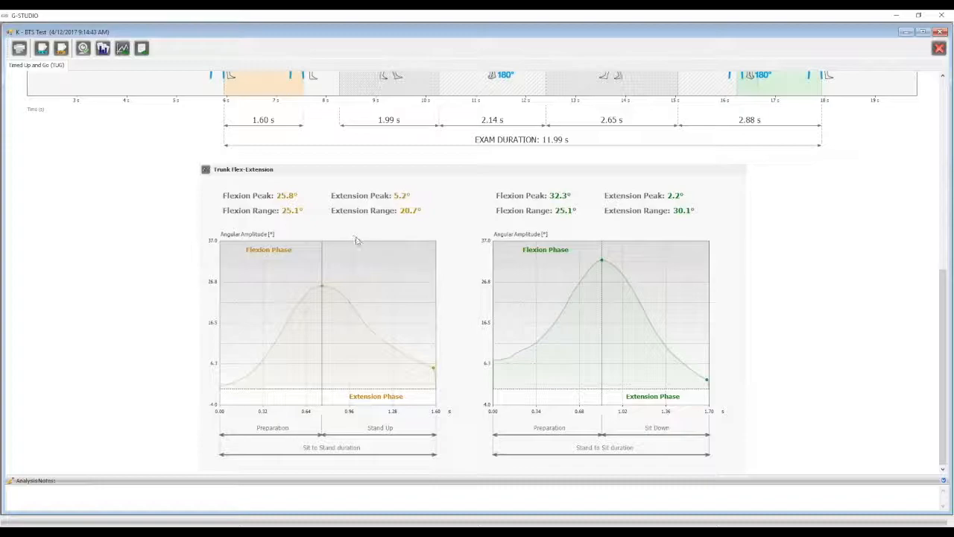
{"action": "mouse_move", "coordinate": [361, 215]}
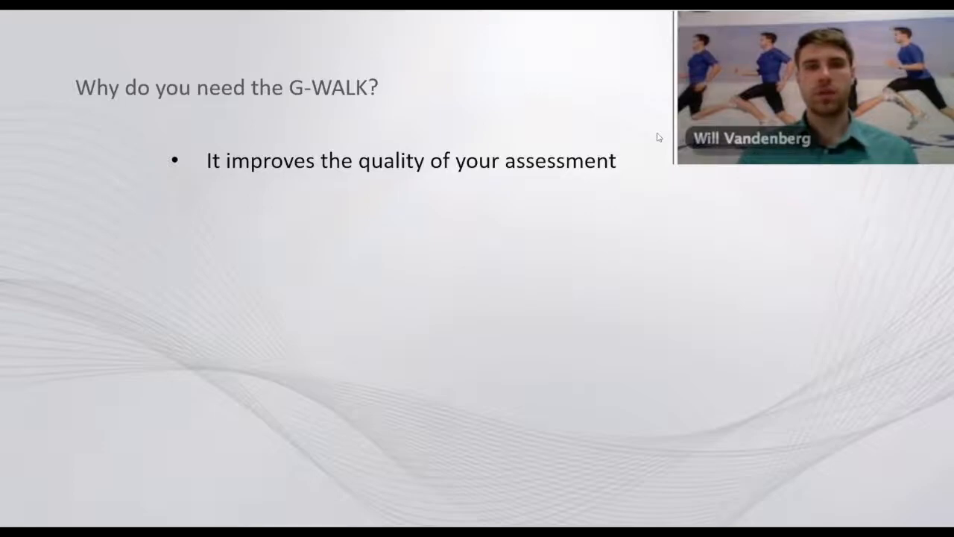
{"action": "mouse_move", "coordinate": [665, 128]}
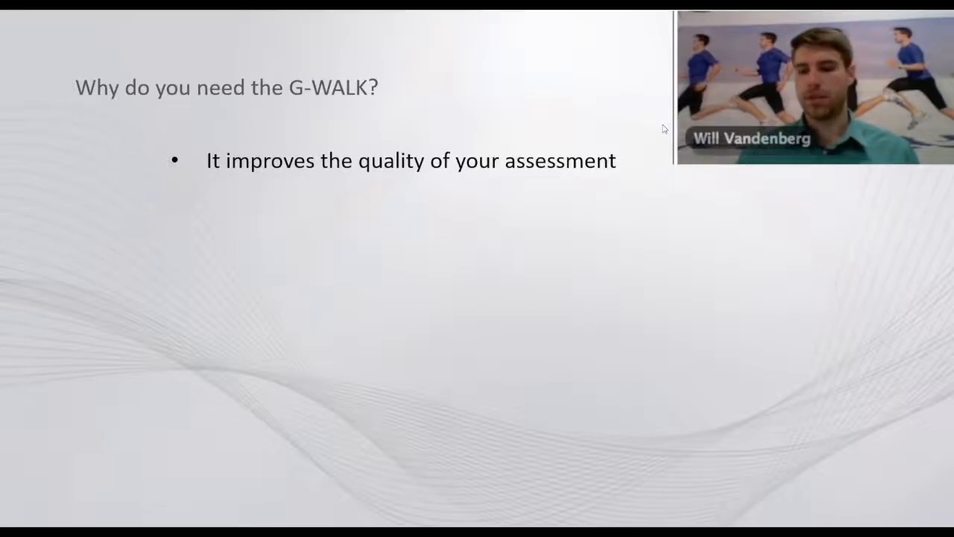